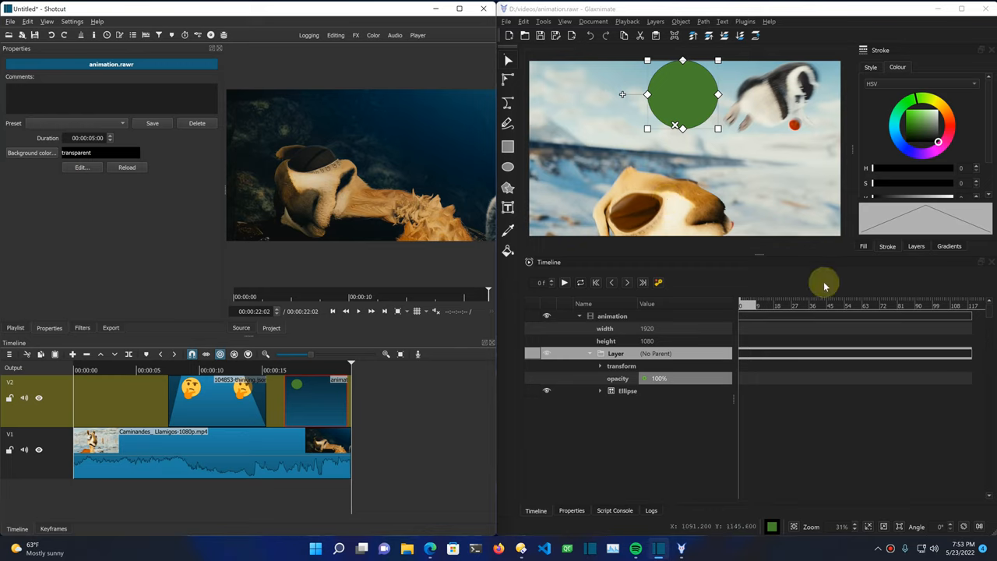
mouse_move(134, 399)
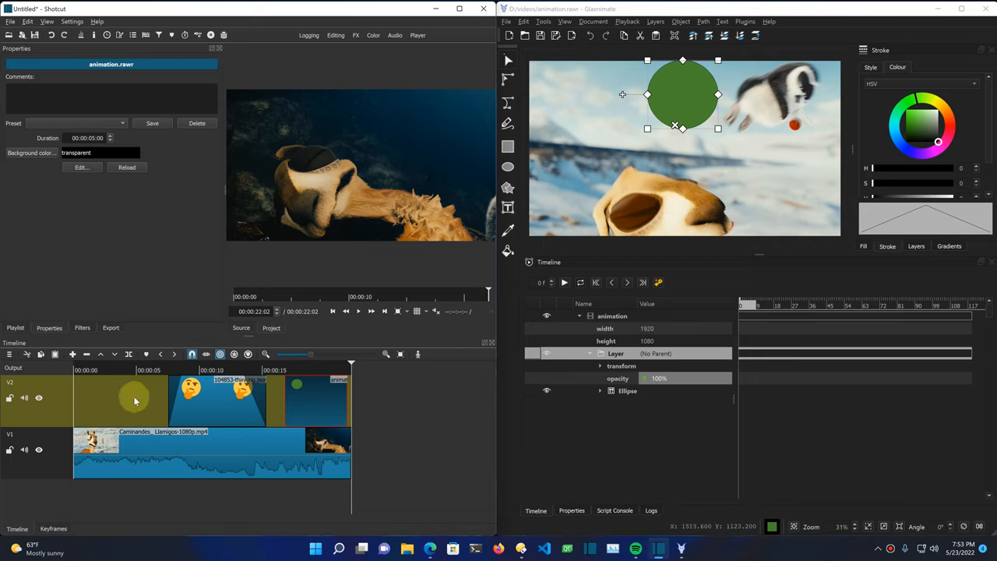
Step: Right-click the timeline track headers to add video track V3
right_click(147, 397)
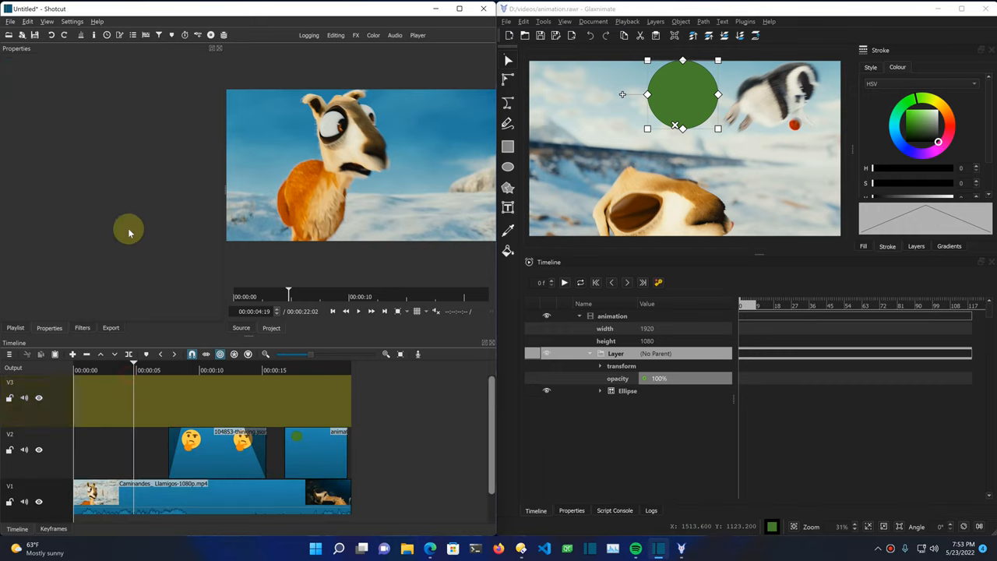
Step: Create a Text clip from Open Other and confirm it with OK
click(22, 34)
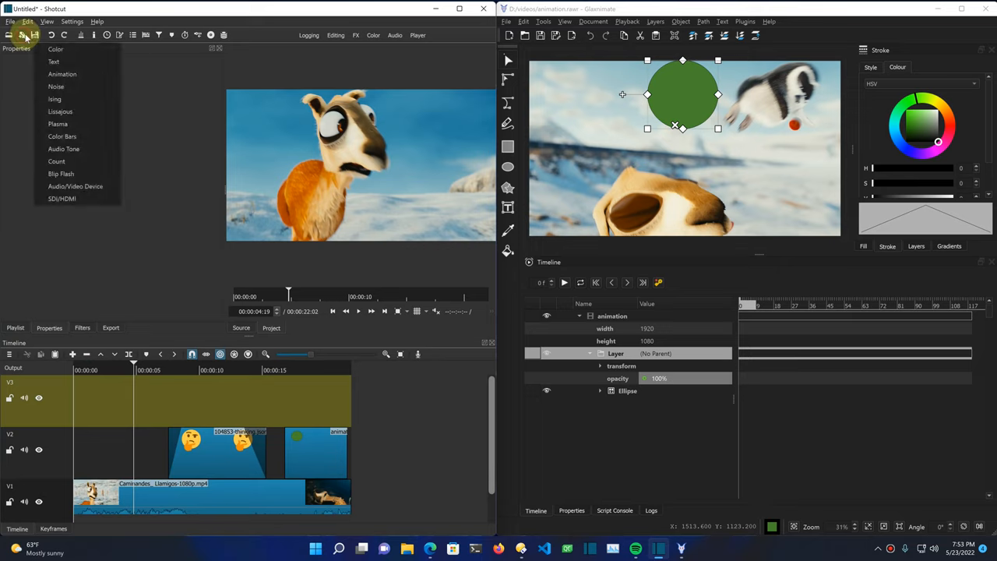
mouse_move(53, 62)
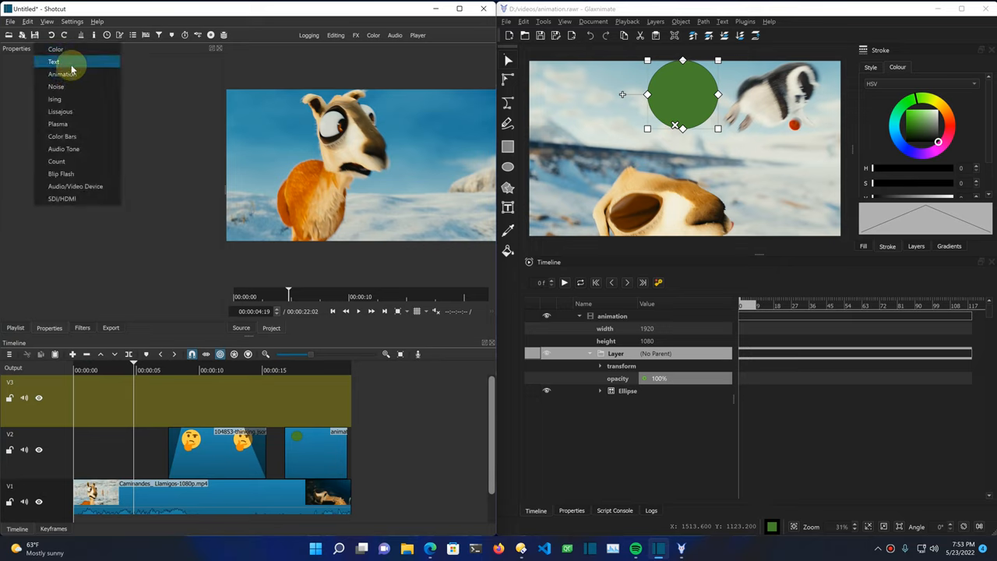
click(54, 62)
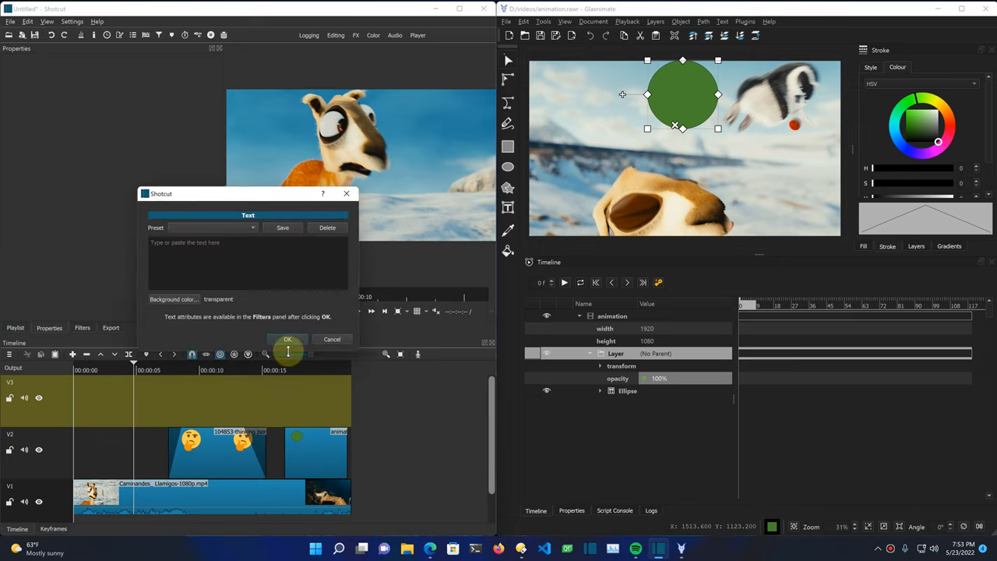
click(288, 339)
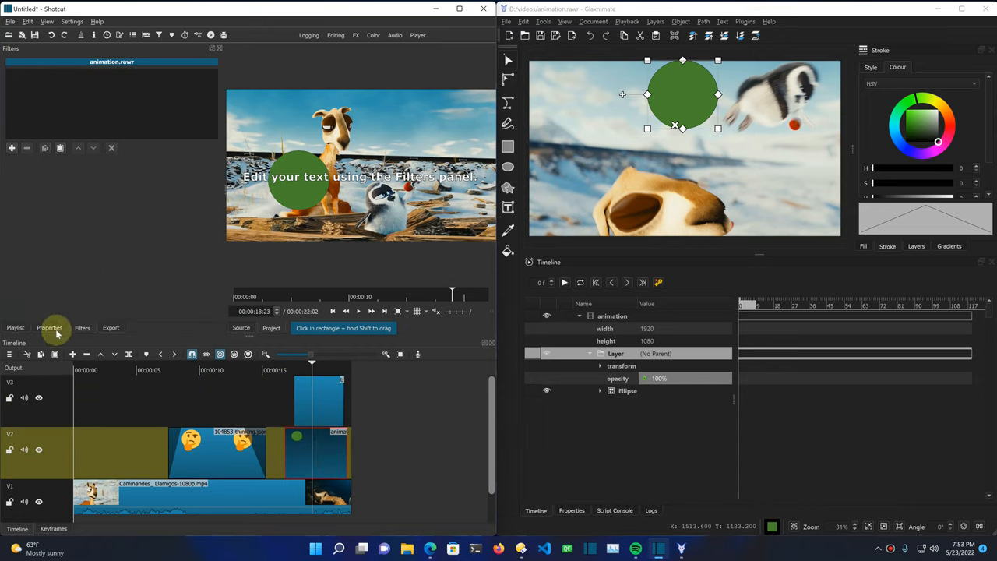
Step: Check the animation clip's Properties, then close the Glaximate editor window
click(49, 327)
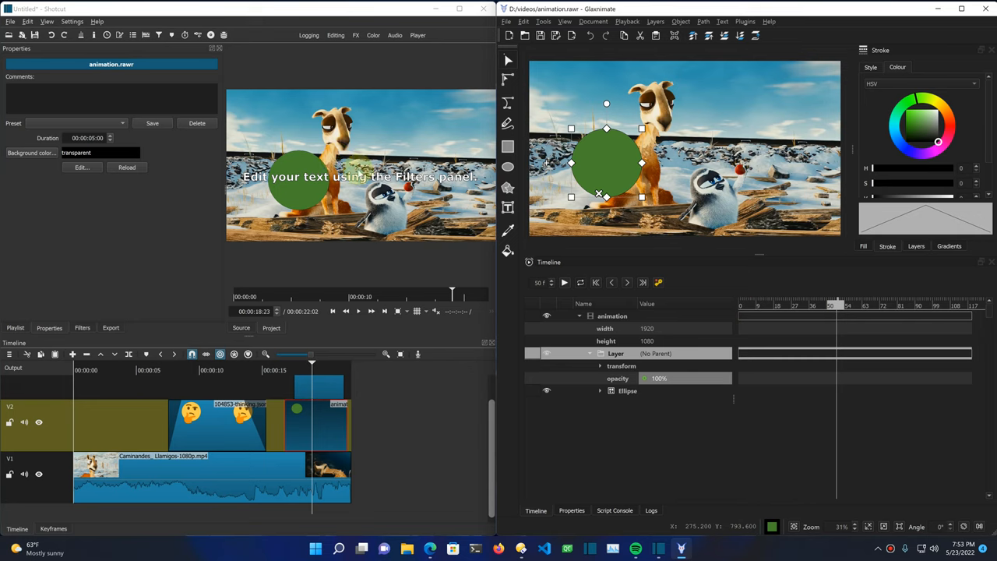
mouse_move(720, 292)
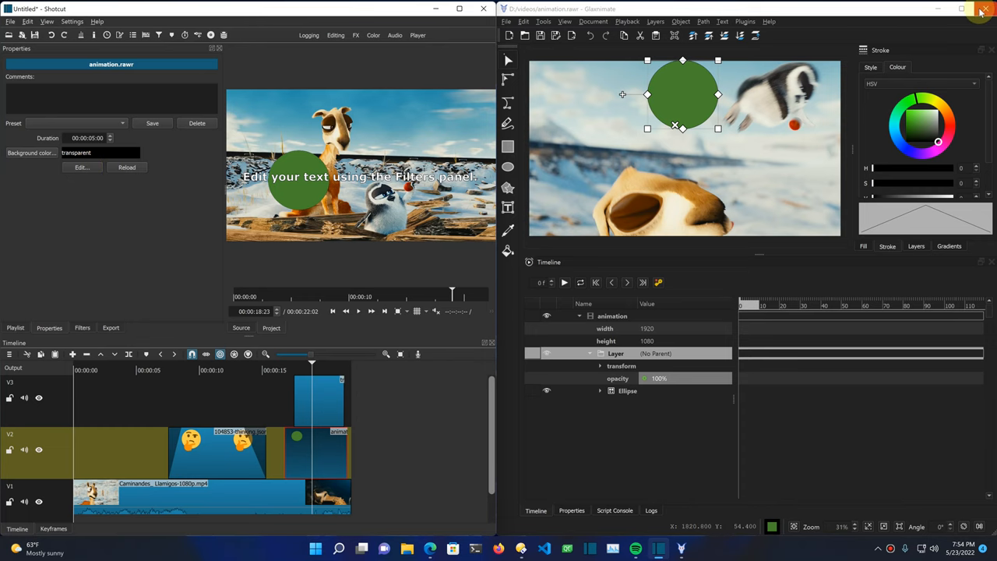
click(980, 9)
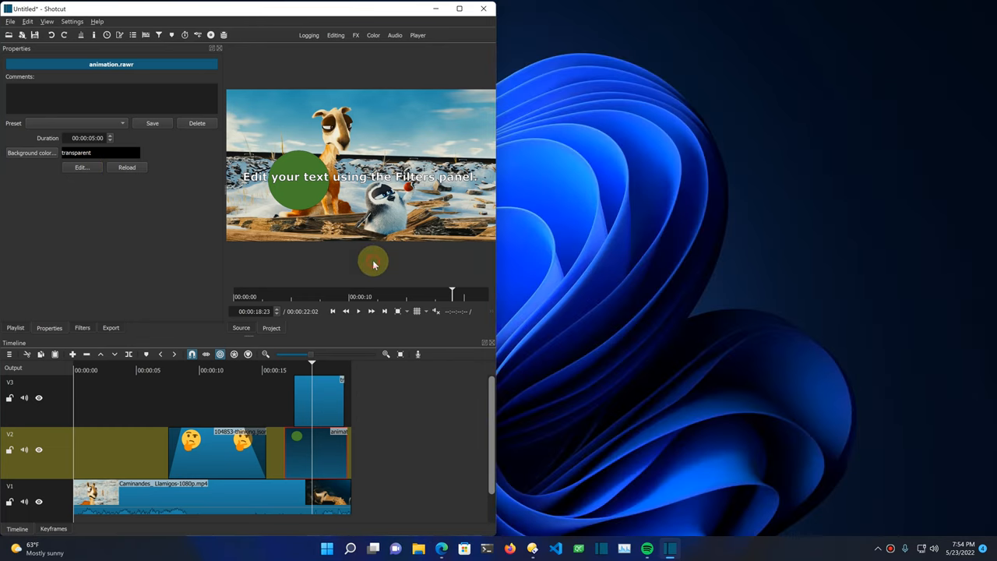